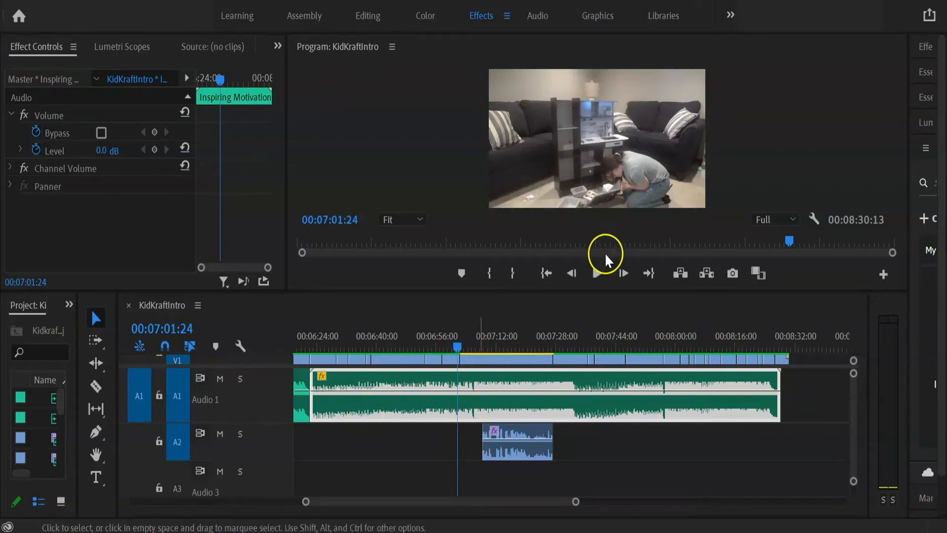
{"action": "mouse_move", "coordinate": [276, 421]}
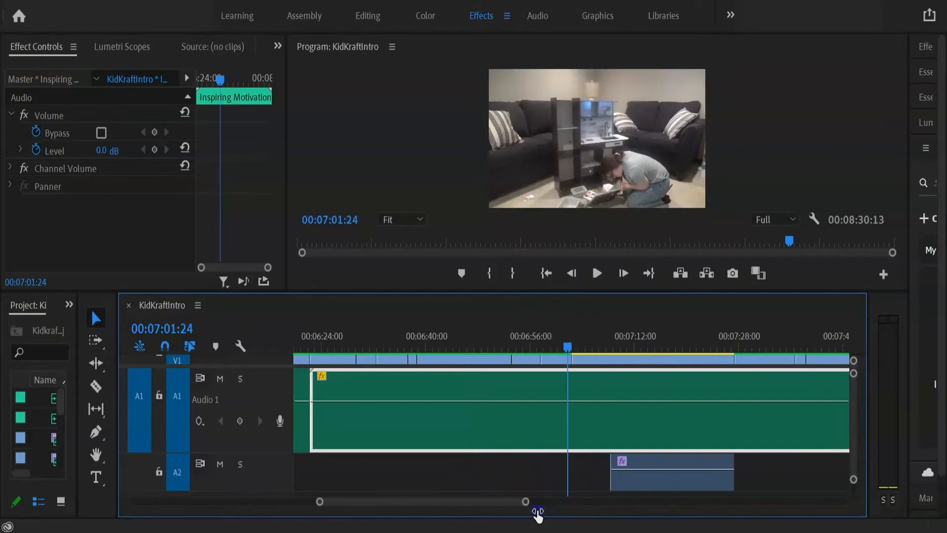
Play the music and voice together, stop, and park the playhead at the voice clip's start
{"action": "left_click", "coordinate": [596, 273]}
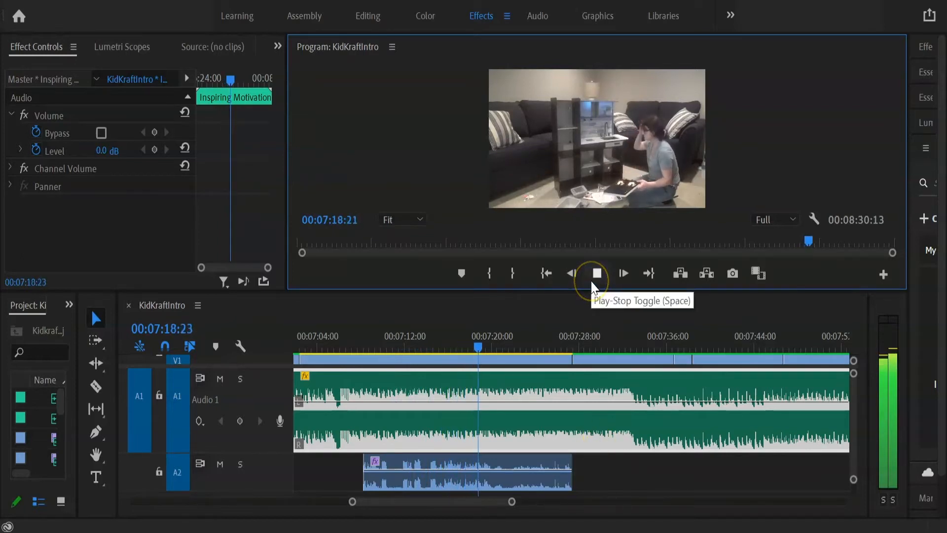
{"action": "left_click", "coordinate": [596, 274]}
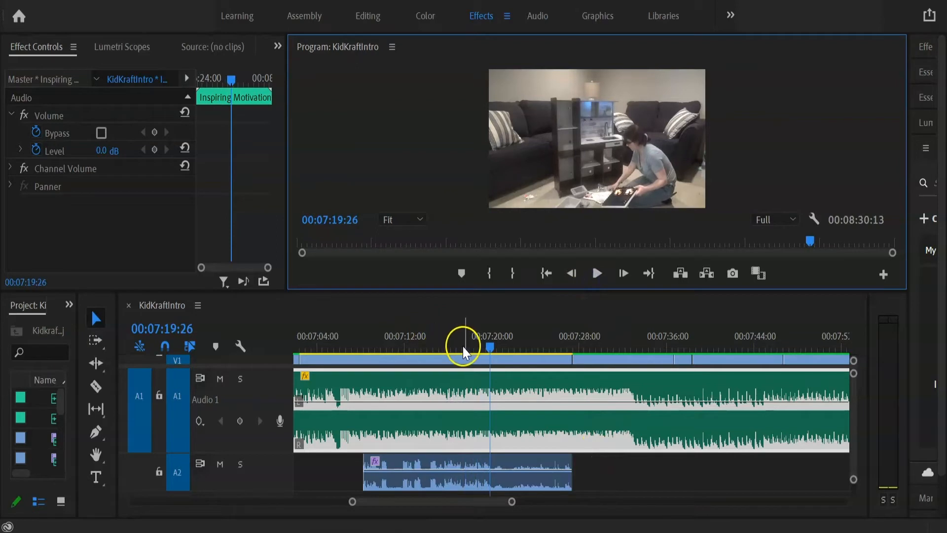
{"action": "left_click", "coordinate": [391, 349]}
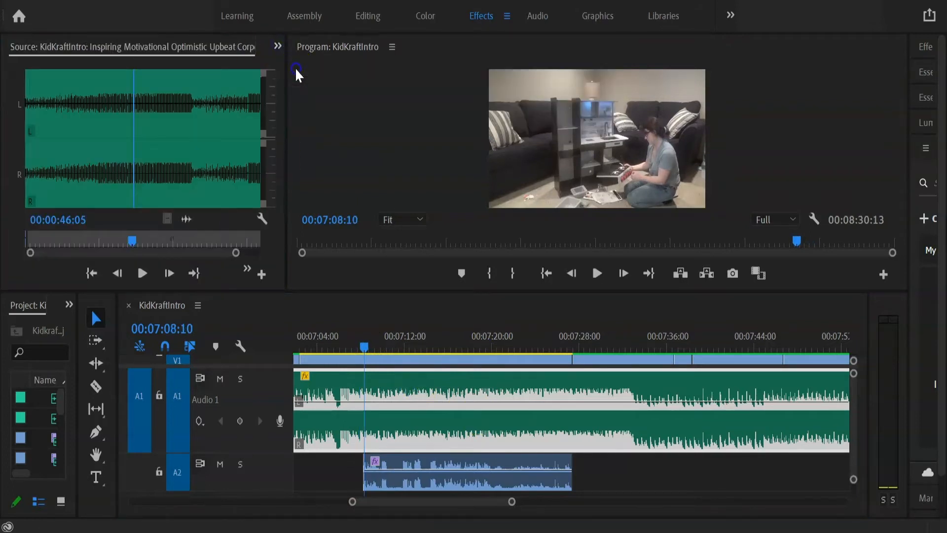
Show Effect Controls for the music clip with Volume expanded to Bypass and Level 0 dB
{"action": "left_click", "coordinate": [37, 47]}
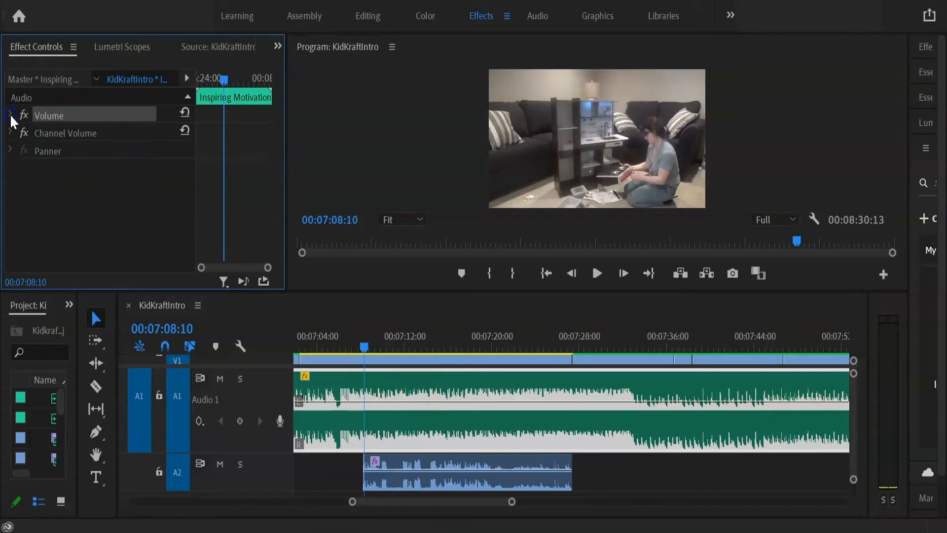
{"action": "left_click", "coordinate": [10, 116]}
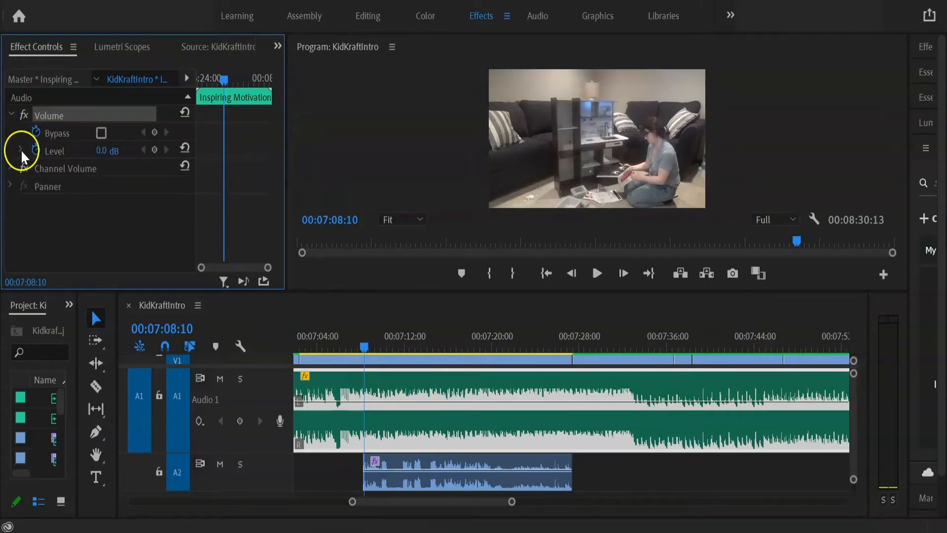
{"action": "mouse_move", "coordinate": [153, 149]}
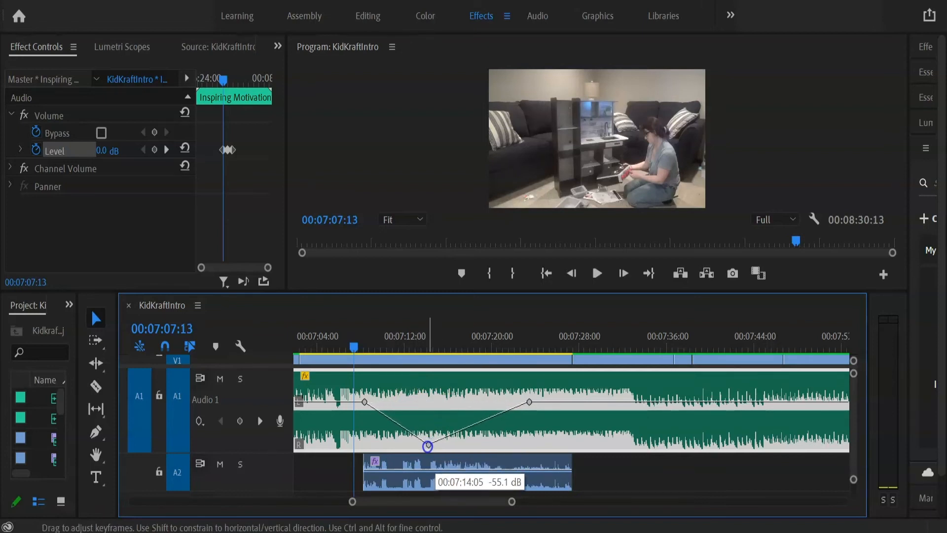
Play back the sequence to check the music dipping to about -55 dB under the voice
{"action": "left_click", "coordinate": [596, 273]}
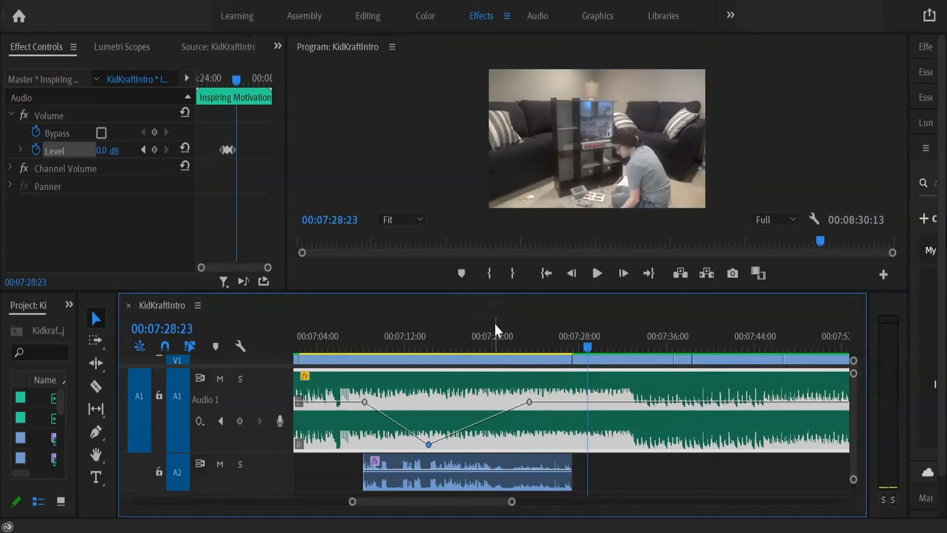
{"action": "mouse_move", "coordinate": [406, 302]}
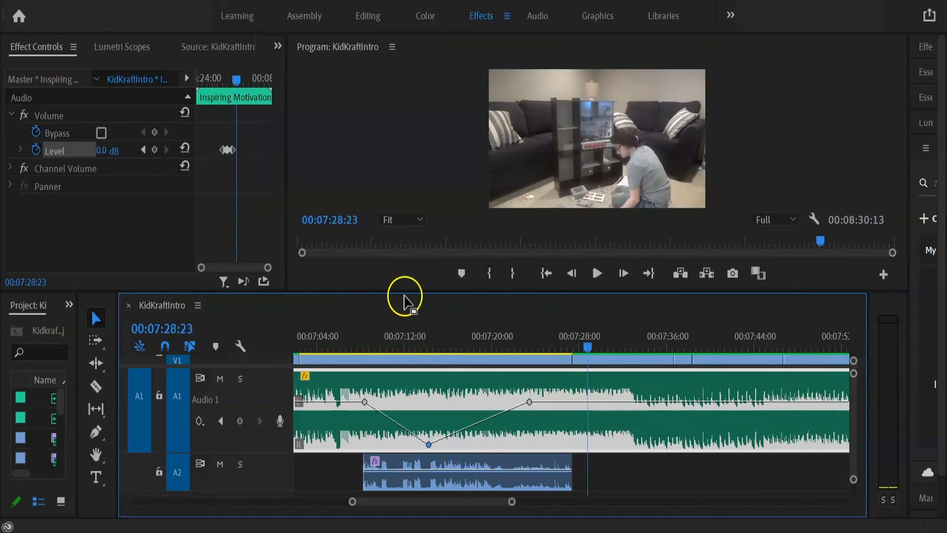
{"action": "mouse_move", "coordinate": [362, 81]}
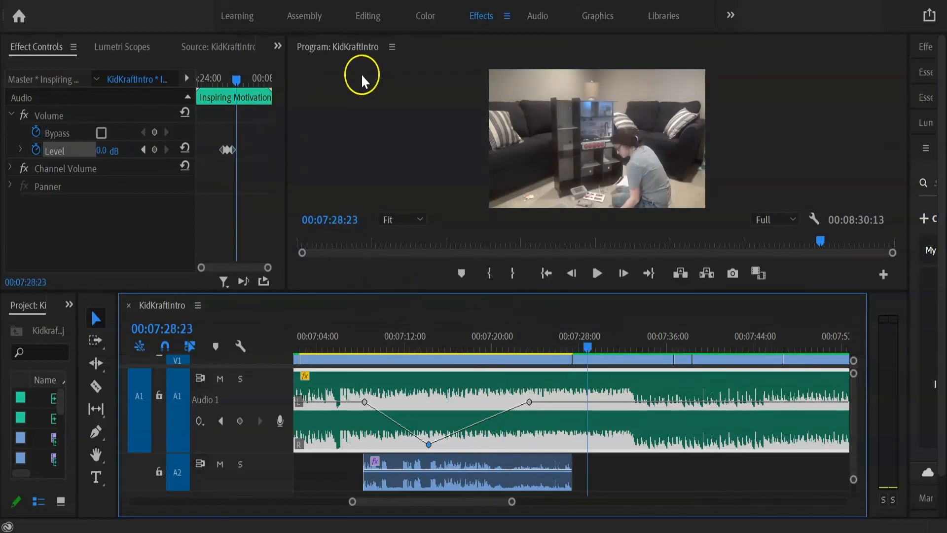